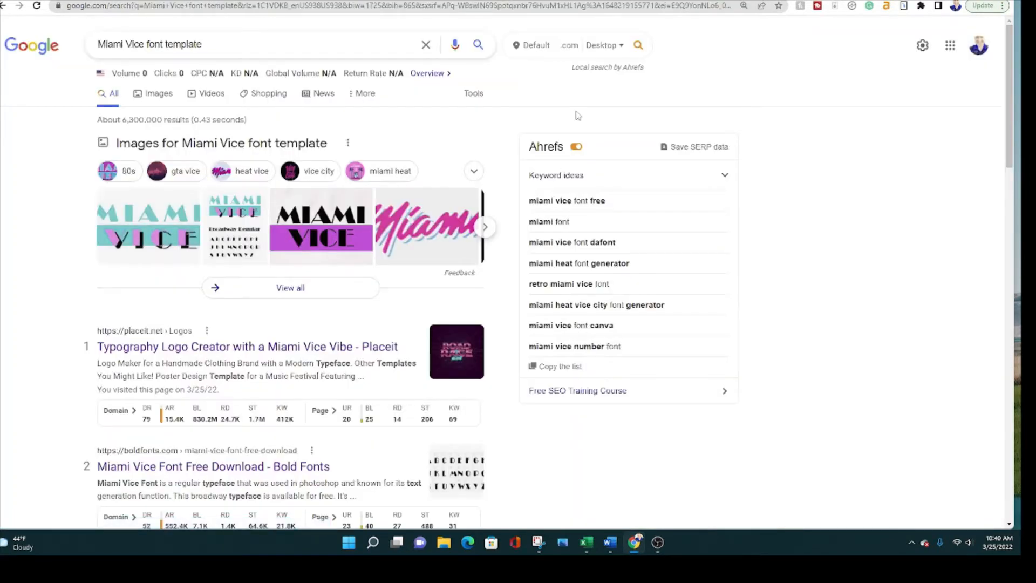
# - Open the 'Typography Logo Creator with a Miami Vice Vibe - Placeit' search result
pyautogui.click(248, 346)
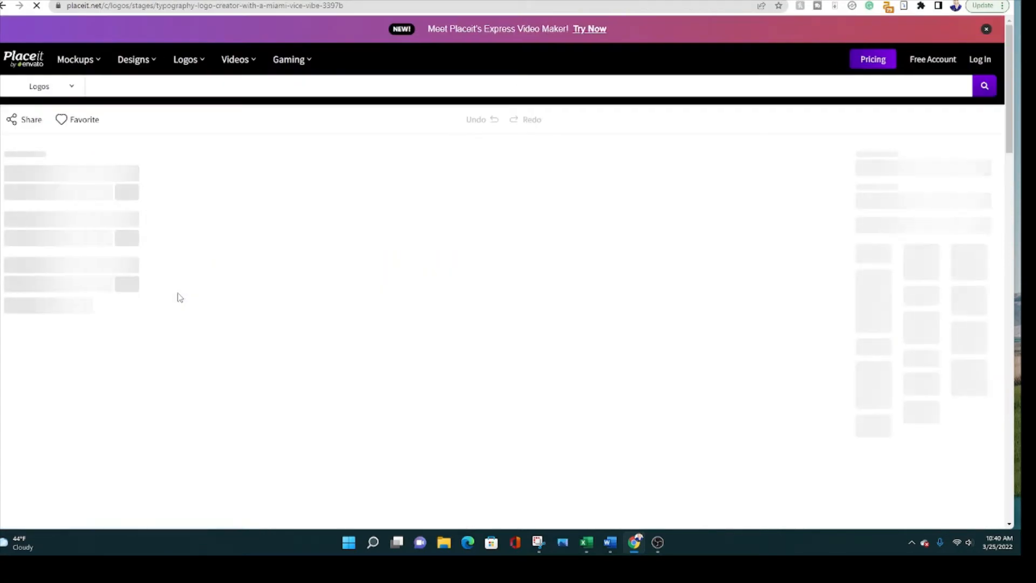